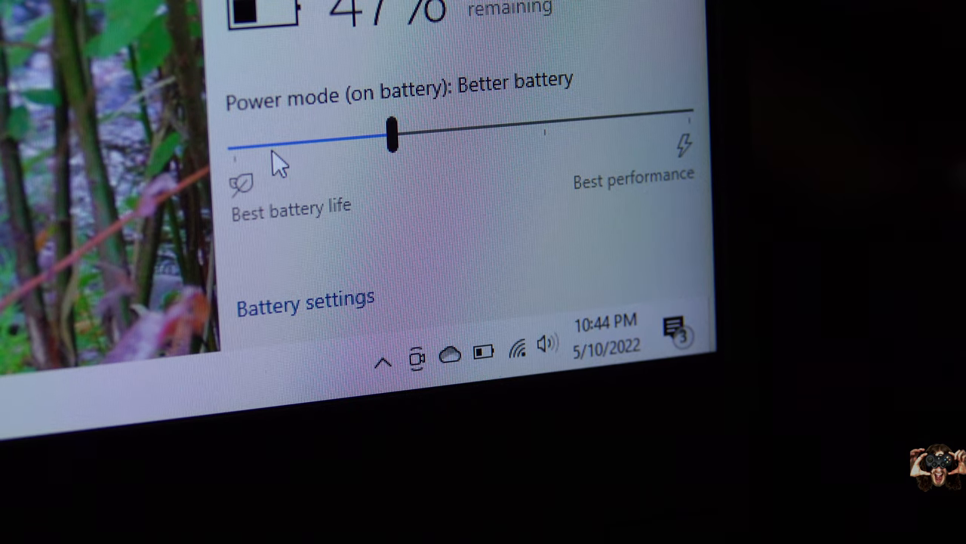
Preview the Color Cycle keyboard effect, then make Rainbow the active lighting effect.
drag(389, 136, 234, 148)
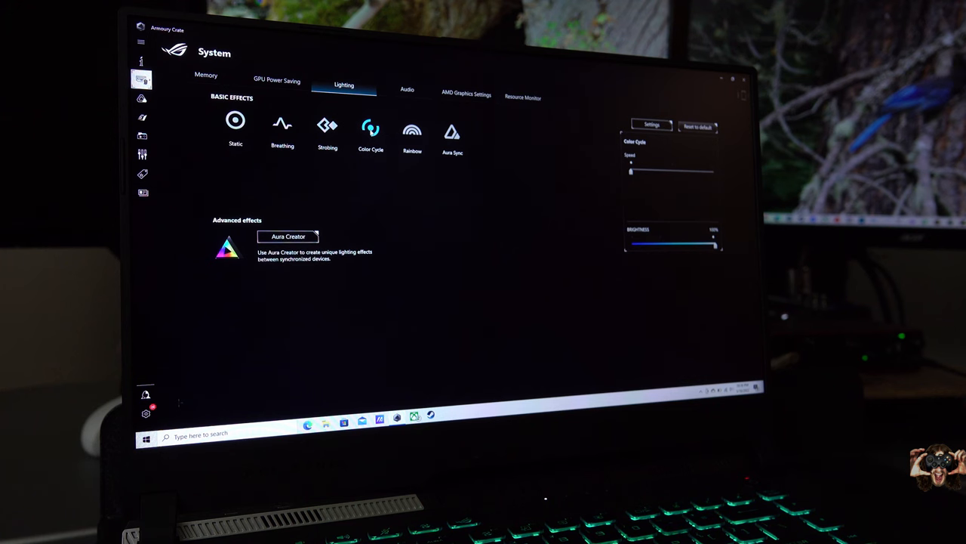
click(372, 126)
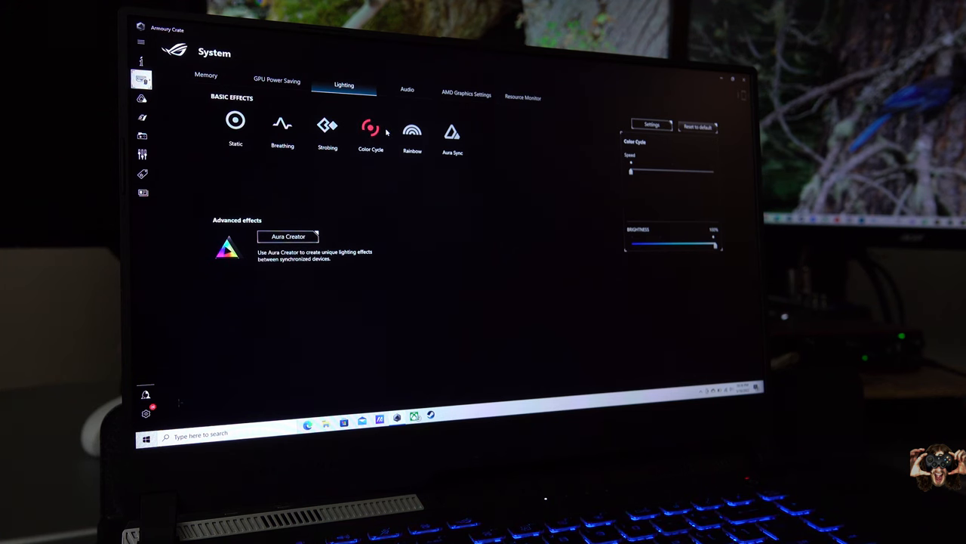
click(412, 129)
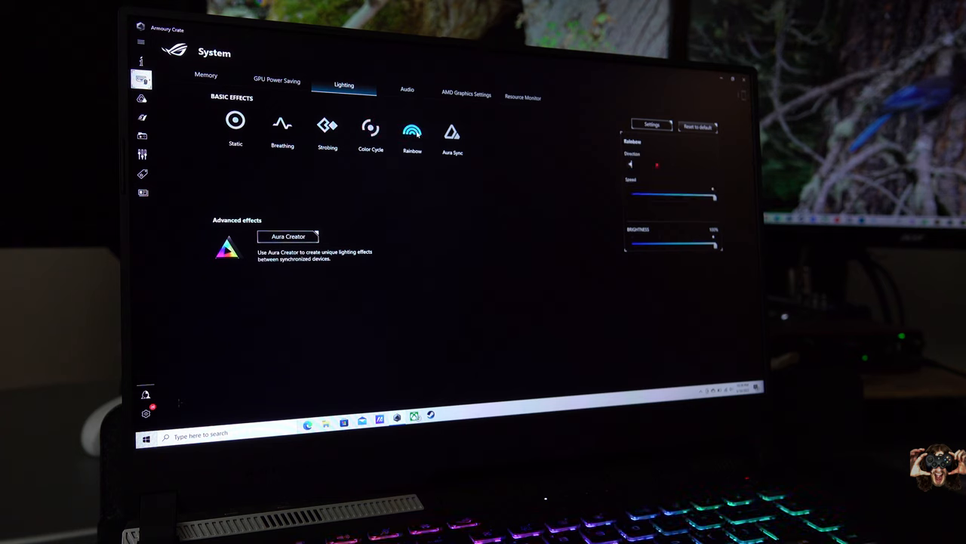